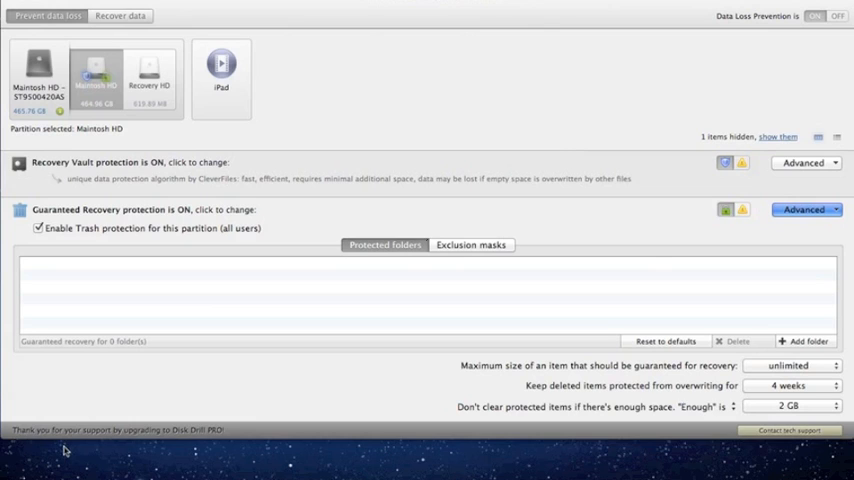
mouse_move(264, 472)
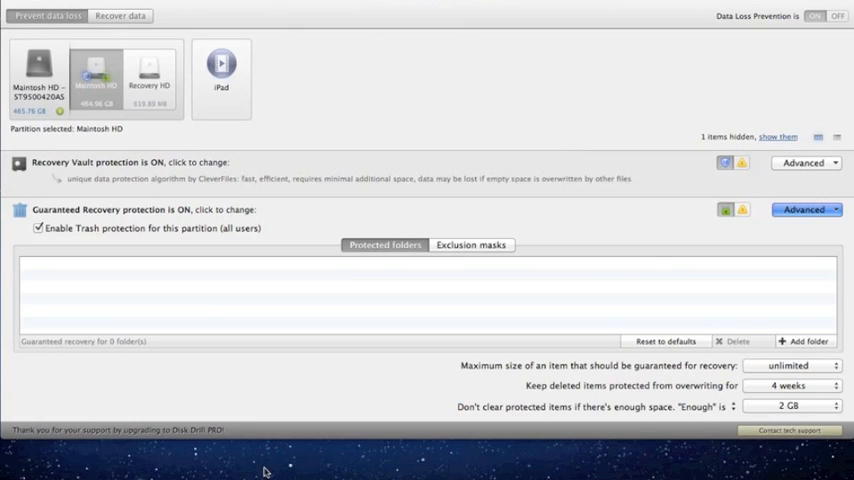
mouse_move(264, 470)
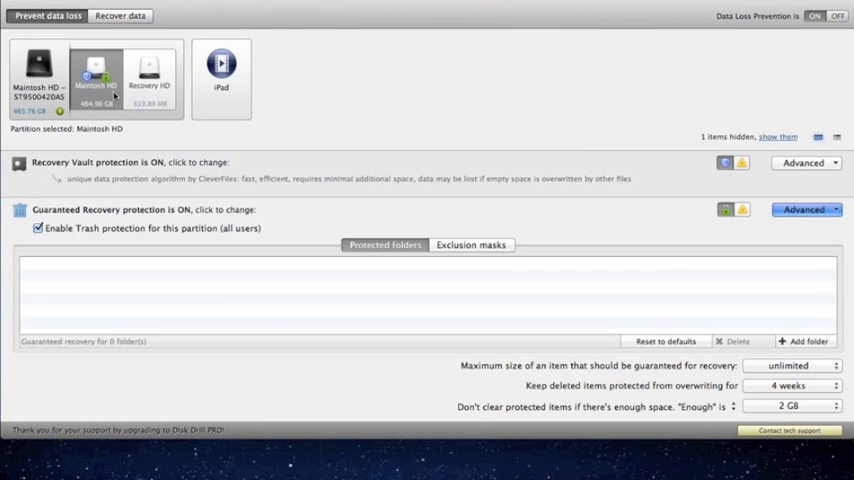
mouse_move(92, 120)
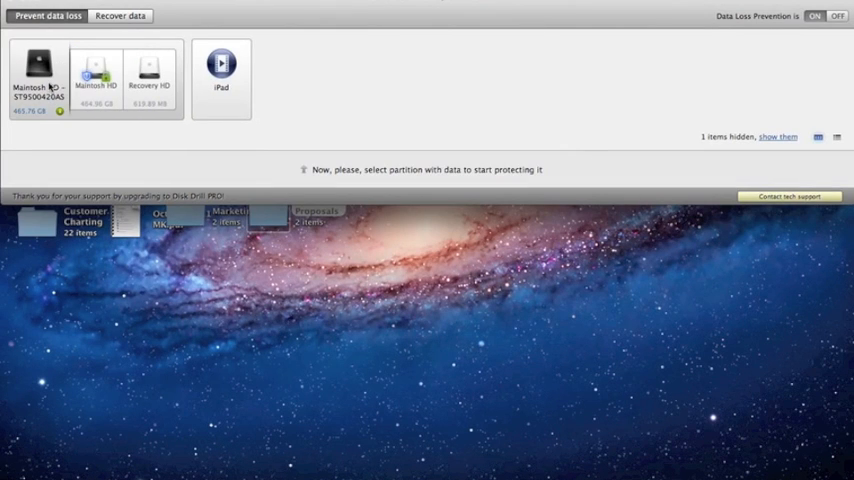
Step: Select Macintosh HD, toggle Recovery Vault protection, and answer No to keep it enabled
left_click(96, 78)
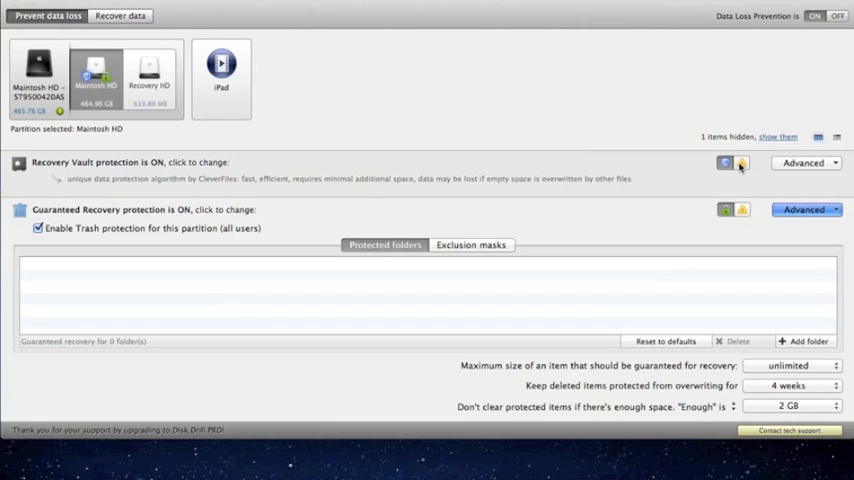
left_click(724, 164)
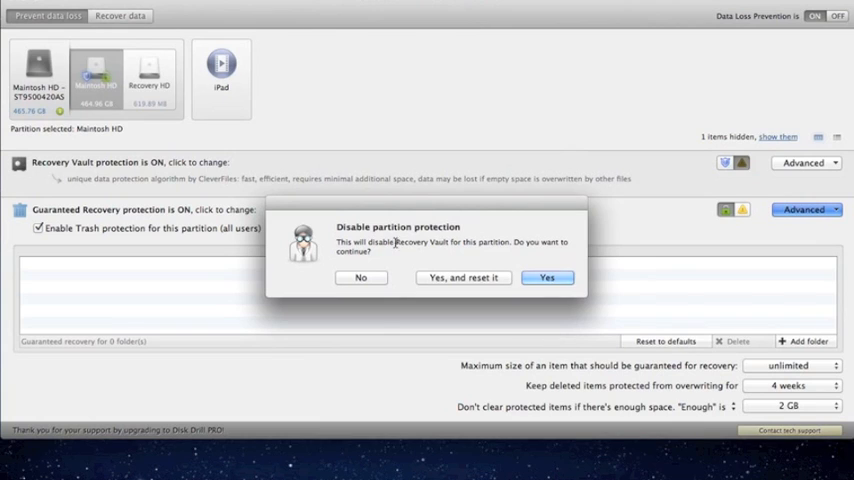
mouse_move(378, 318)
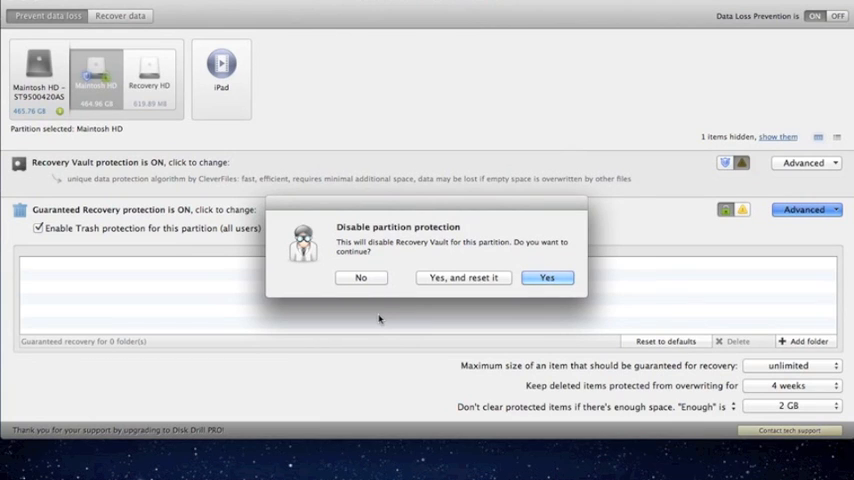
mouse_move(378, 312)
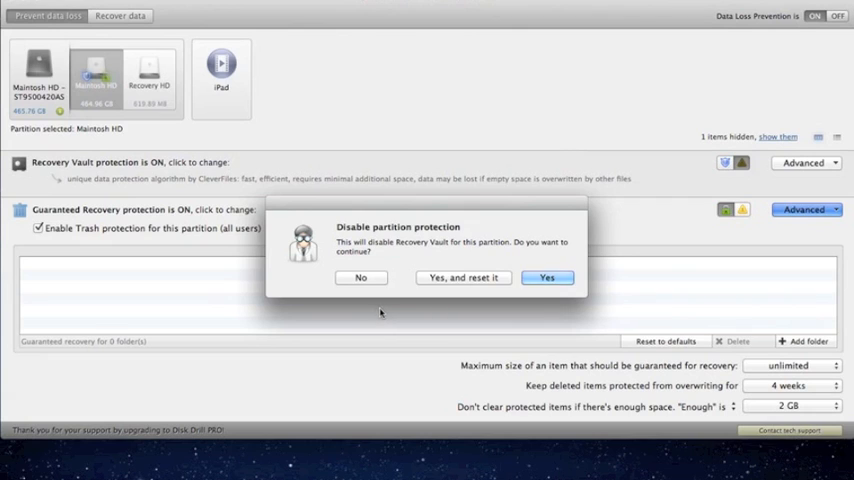
left_click(360, 278)
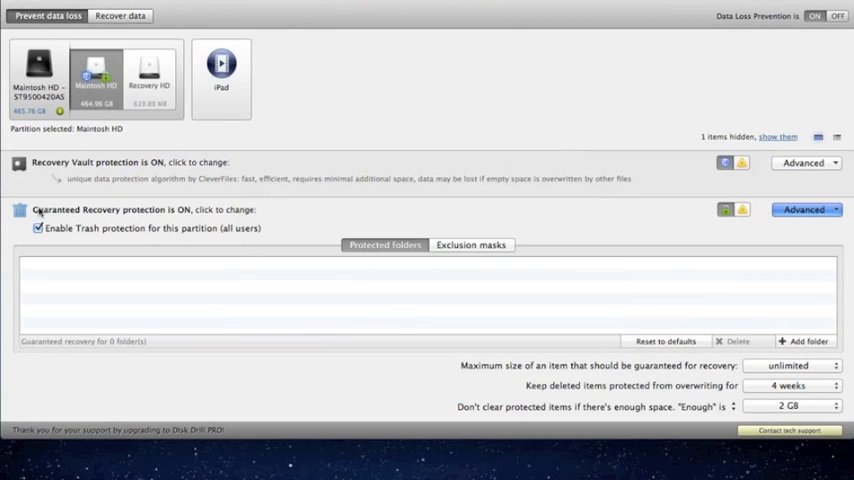
mouse_move(142, 228)
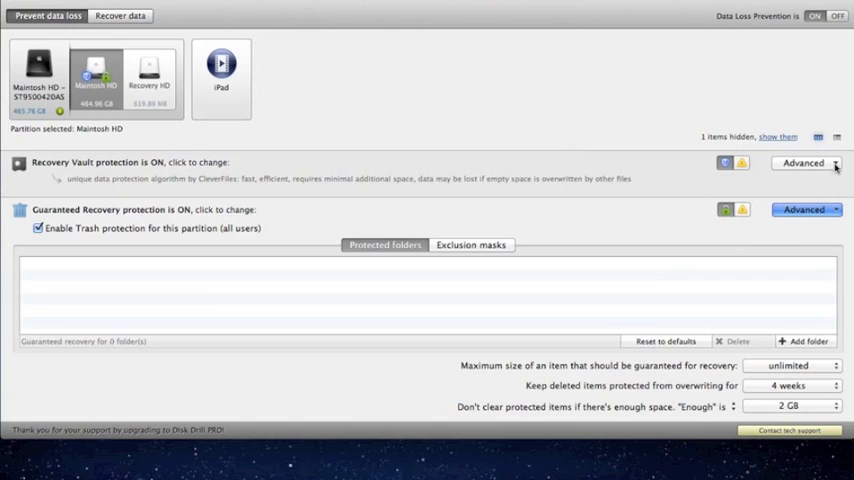
mouse_move(572, 384)
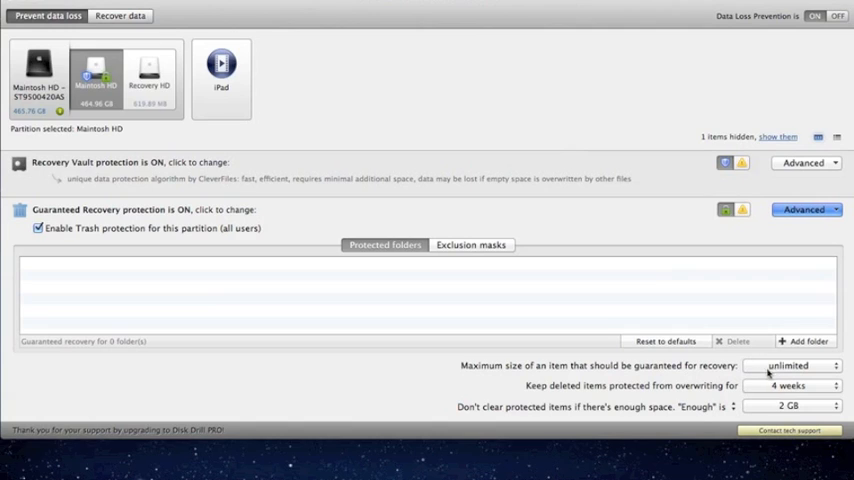
mouse_move(680, 368)
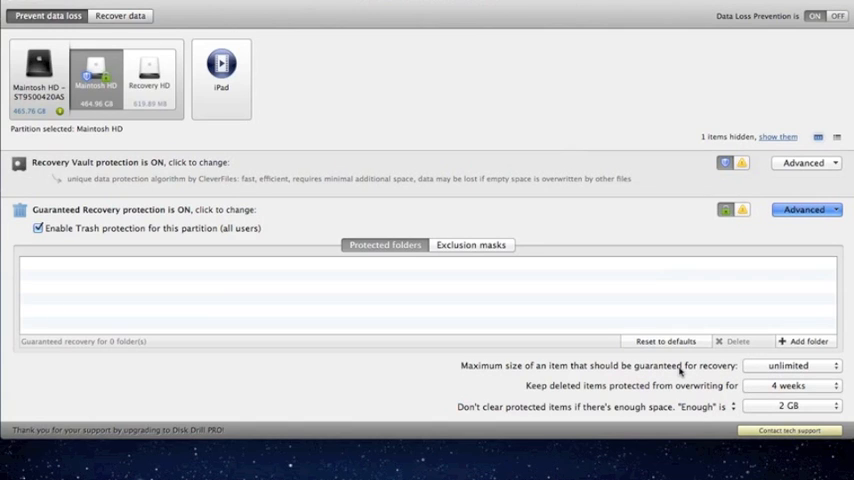
mouse_move(360, 400)
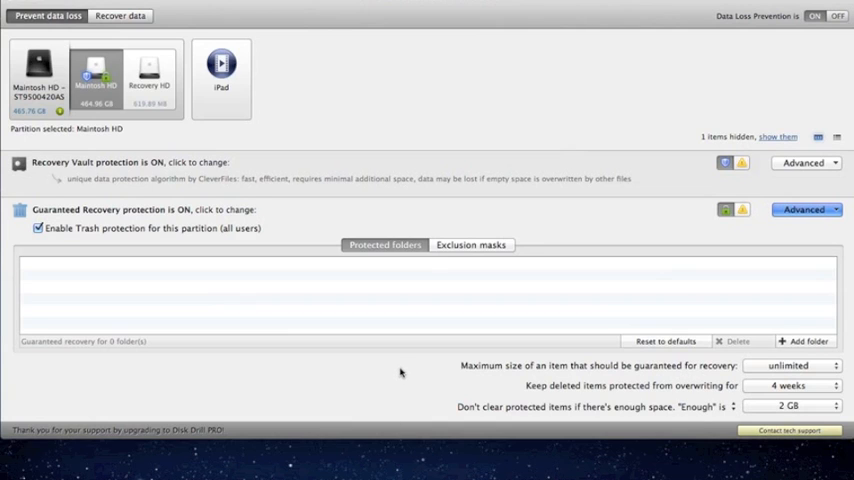
left_click(790, 364)
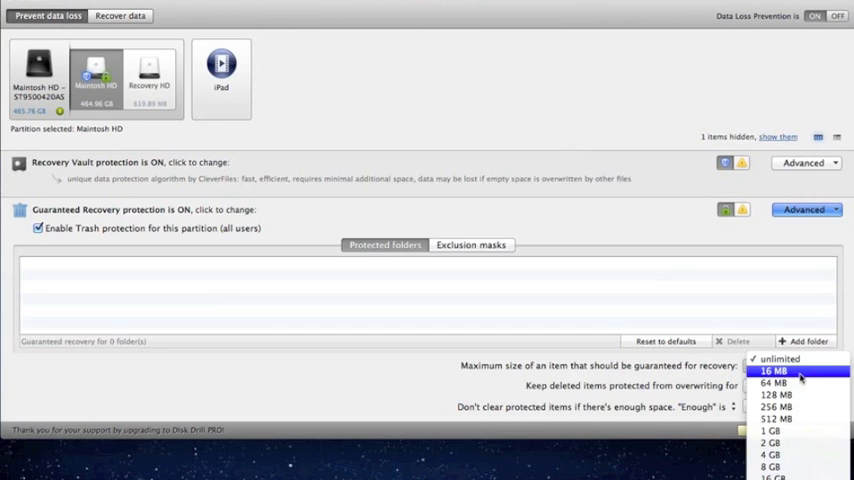
mouse_move(770, 456)
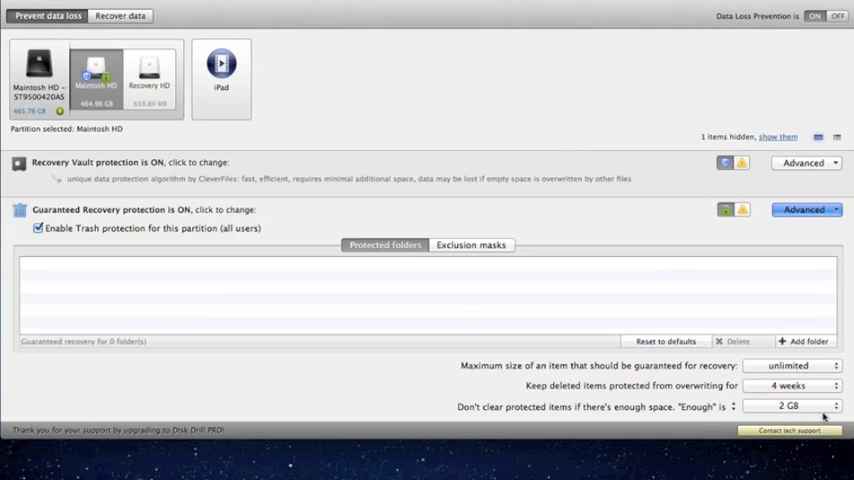
left_click(470, 244)
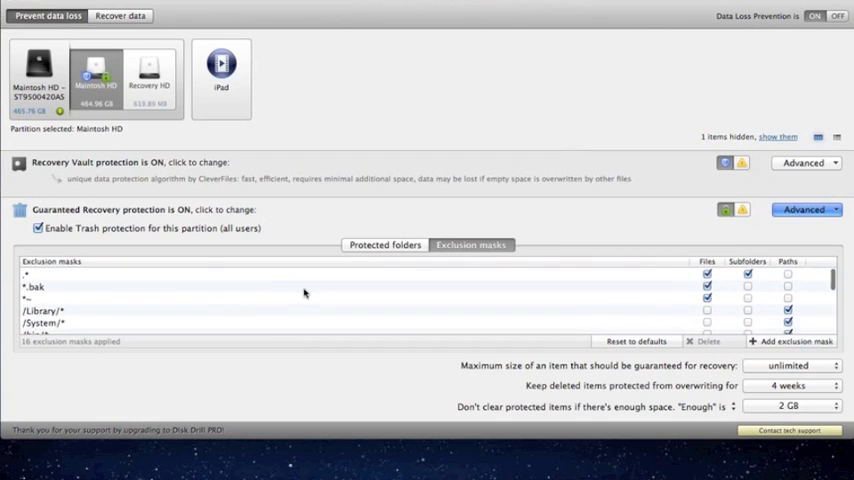
mouse_move(400, 276)
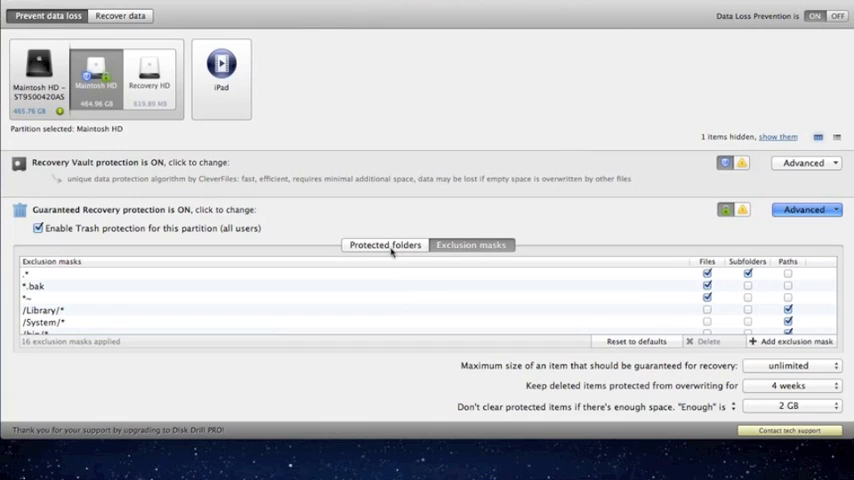
left_click(384, 244)
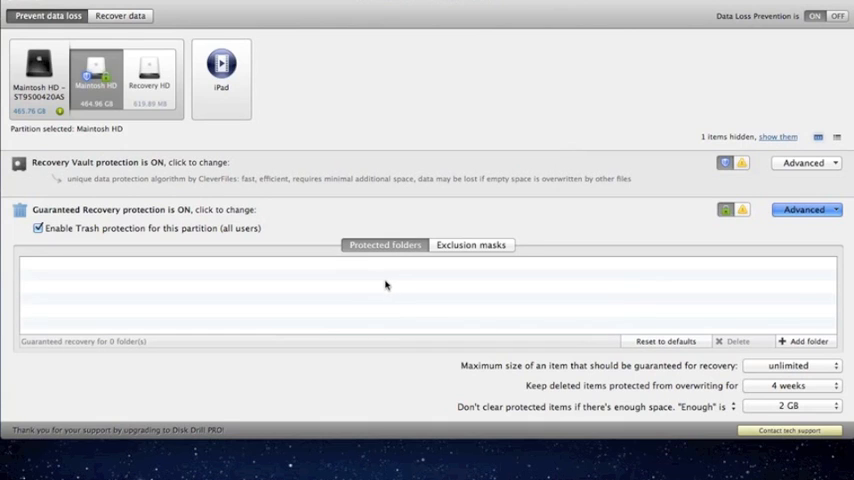
mouse_move(284, 292)
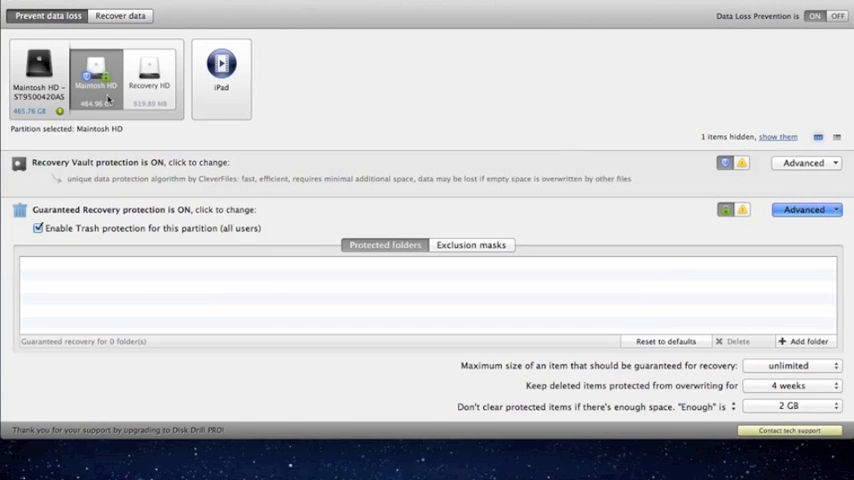
mouse_move(336, 110)
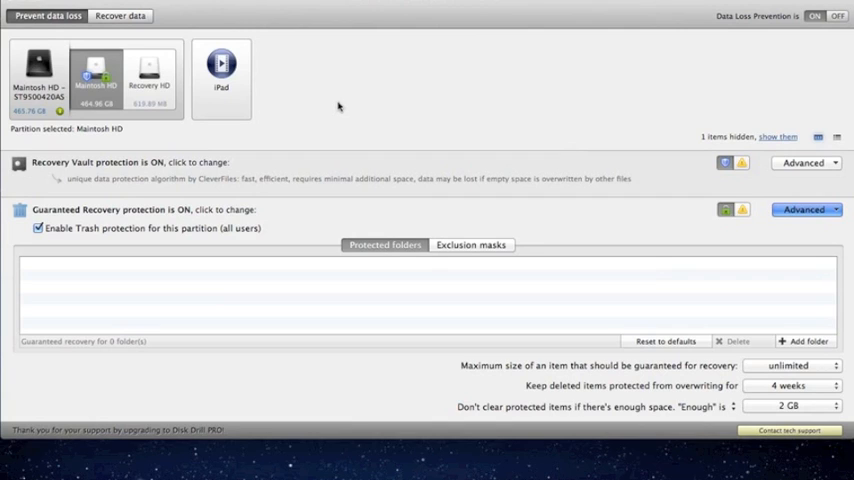
mouse_move(336, 138)
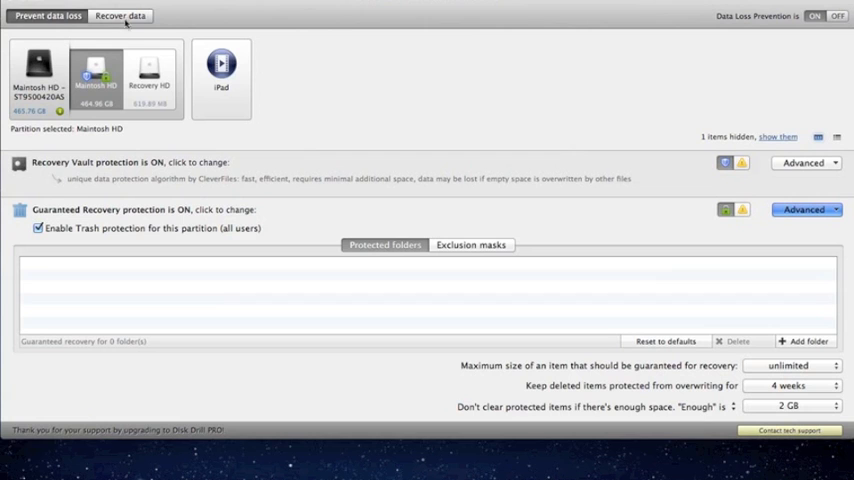
left_click(120, 16)
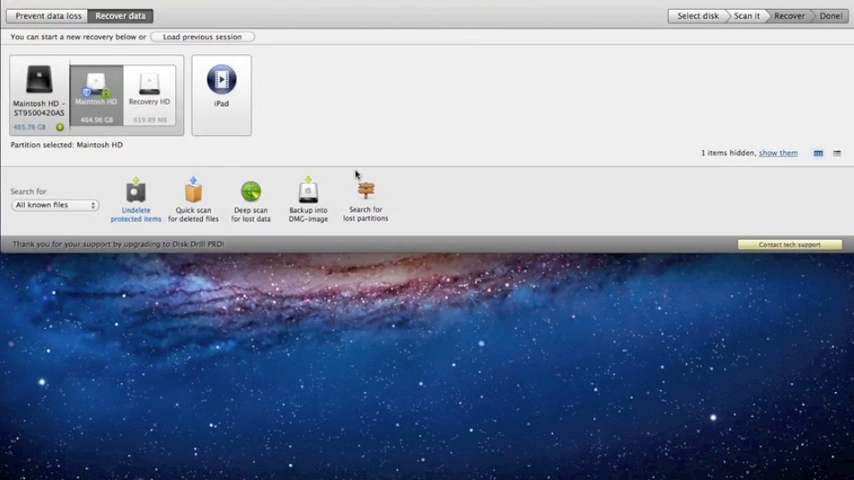
mouse_move(156, 220)
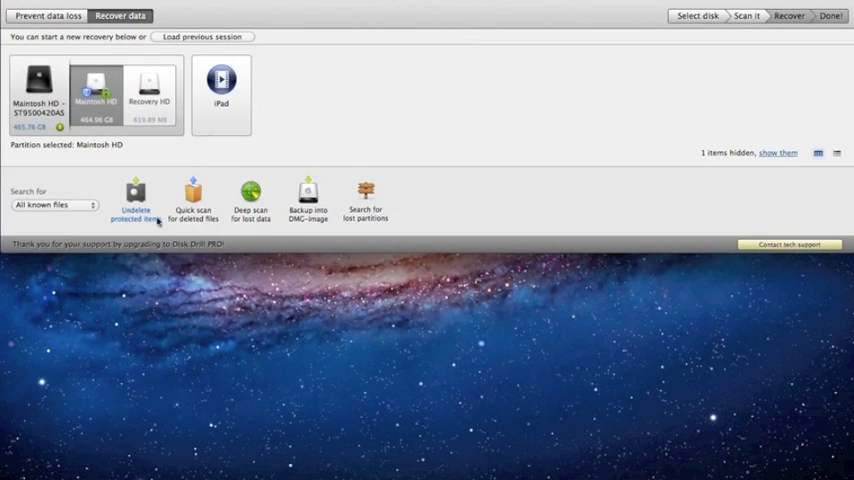
left_click(52, 204)
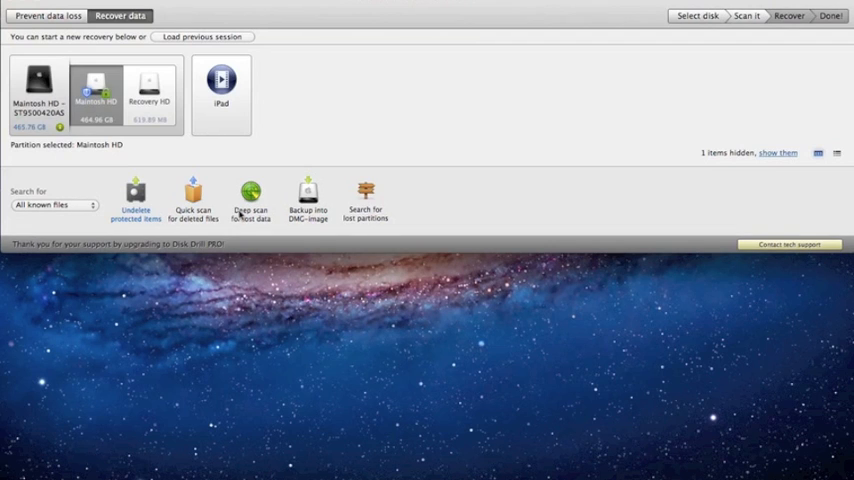
mouse_move(228, 214)
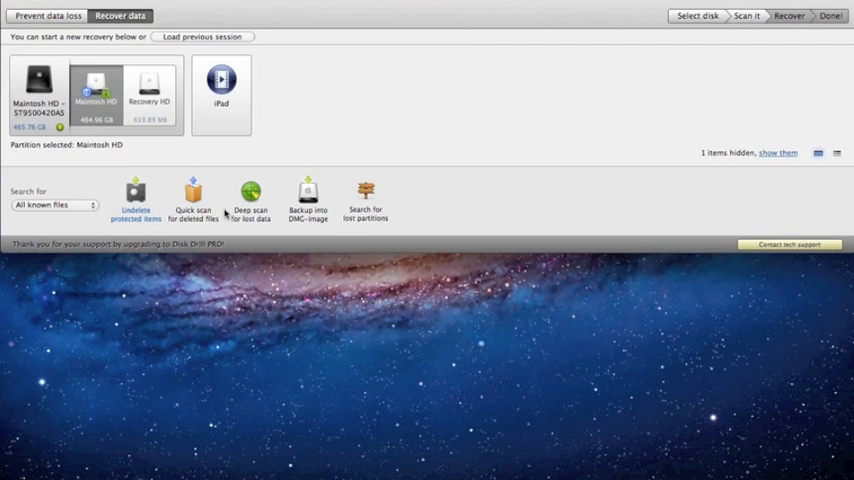
mouse_move(280, 184)
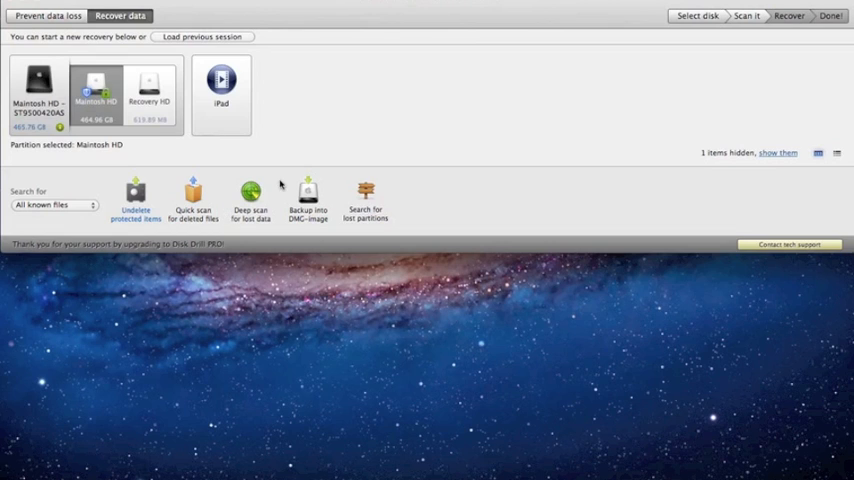
mouse_move(204, 192)
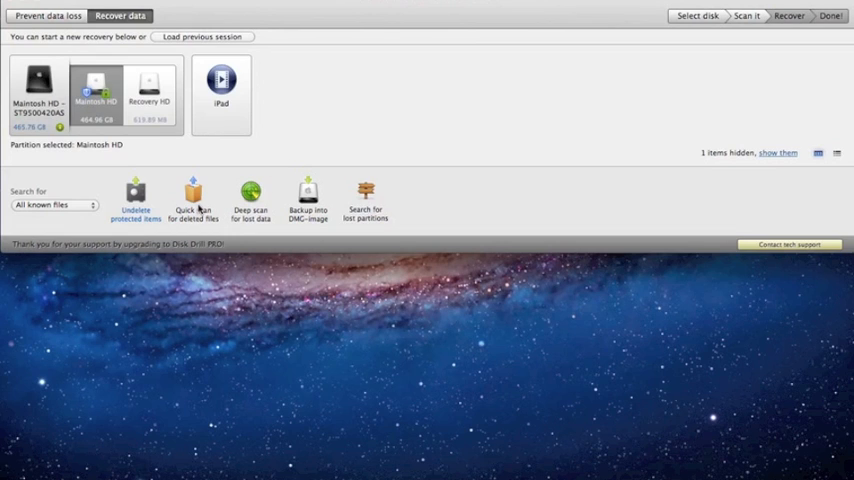
mouse_move(376, 128)
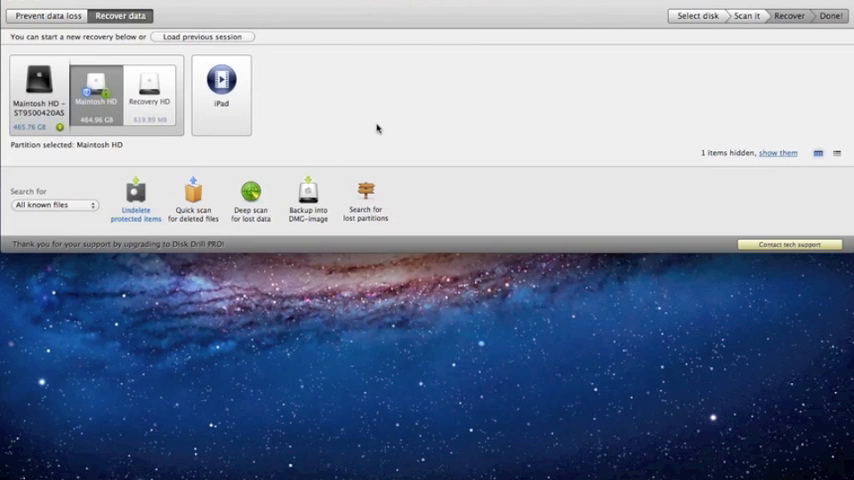
mouse_move(252, 216)
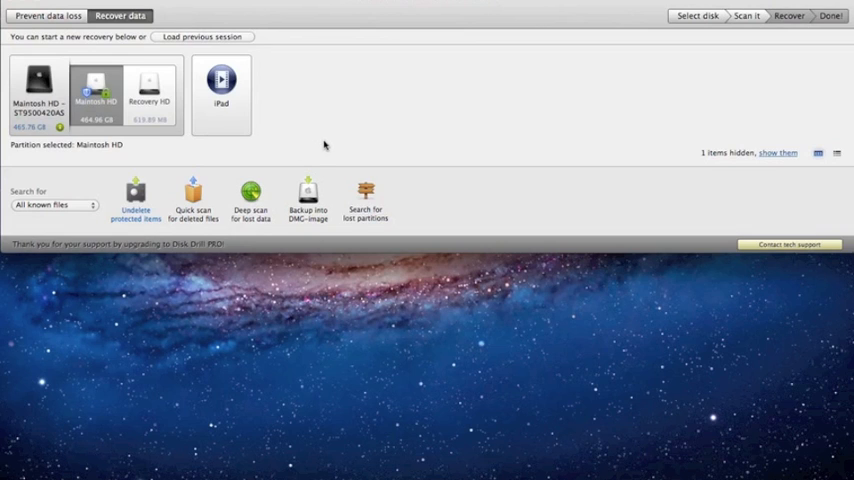
mouse_move(432, 212)
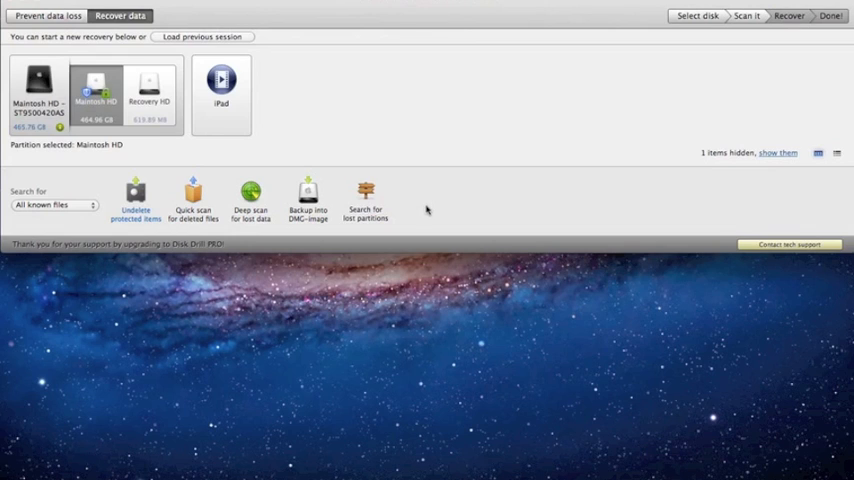
mouse_move(350, 216)
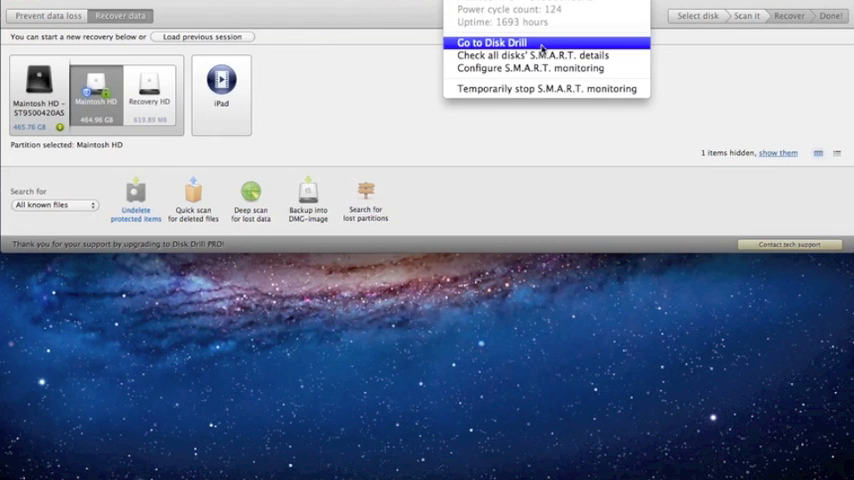
mouse_move(530, 68)
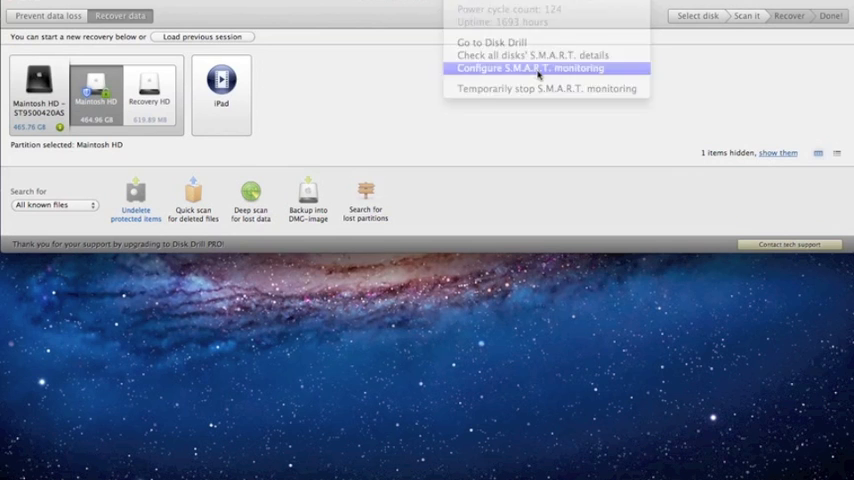
Step: Review the S.M.A.R.T. monitoring, Disk list and Security (master password) preference sections
left_click(530, 68)
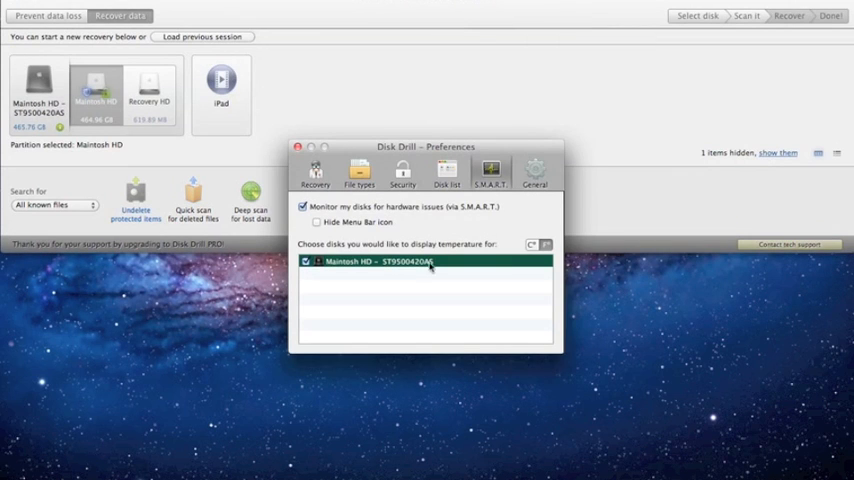
mouse_move(398, 312)
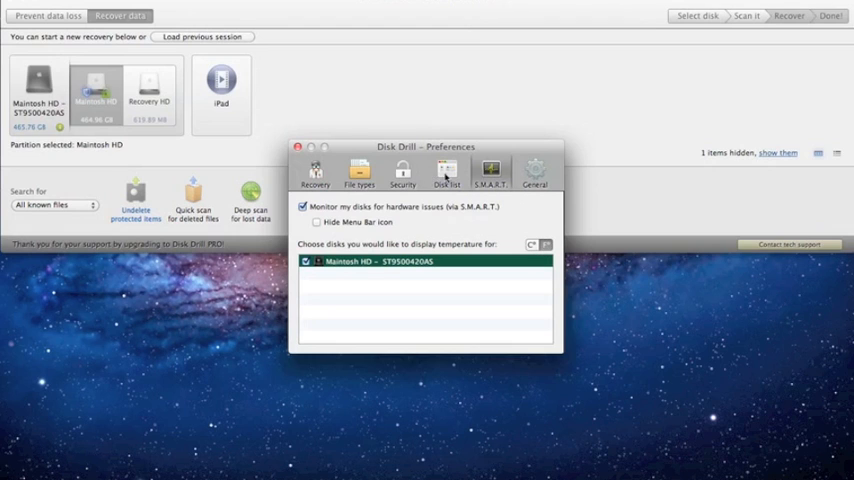
left_click(446, 172)
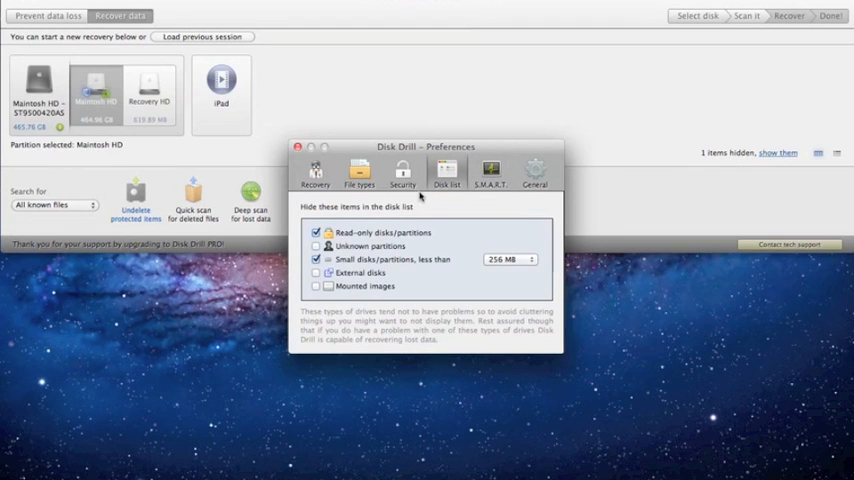
left_click(402, 172)
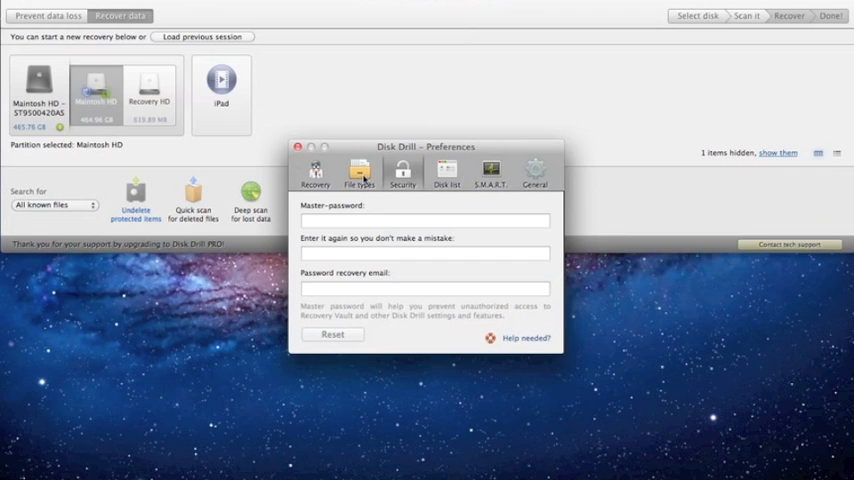
Step: Review the File types and General preference sections, then close Preferences
left_click(360, 172)
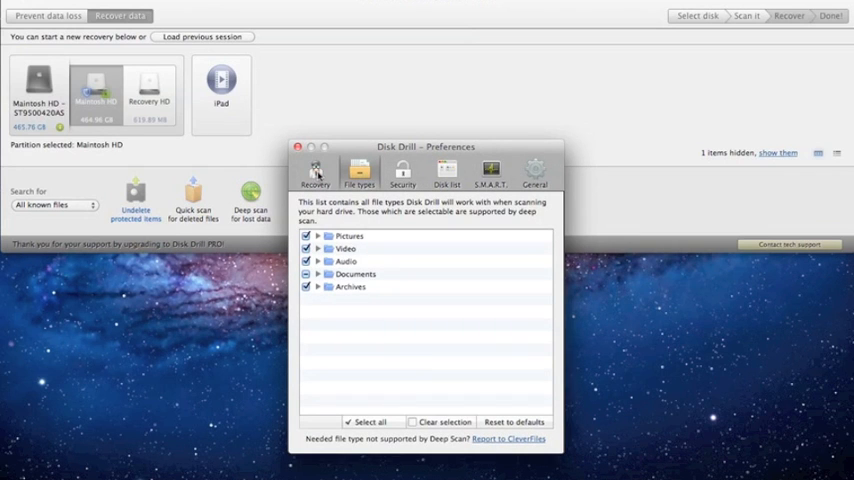
left_click(296, 148)
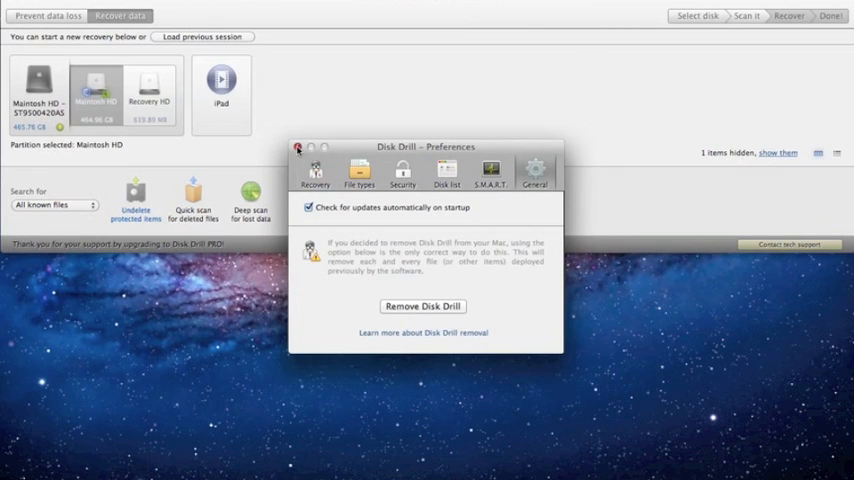
left_click(296, 148)
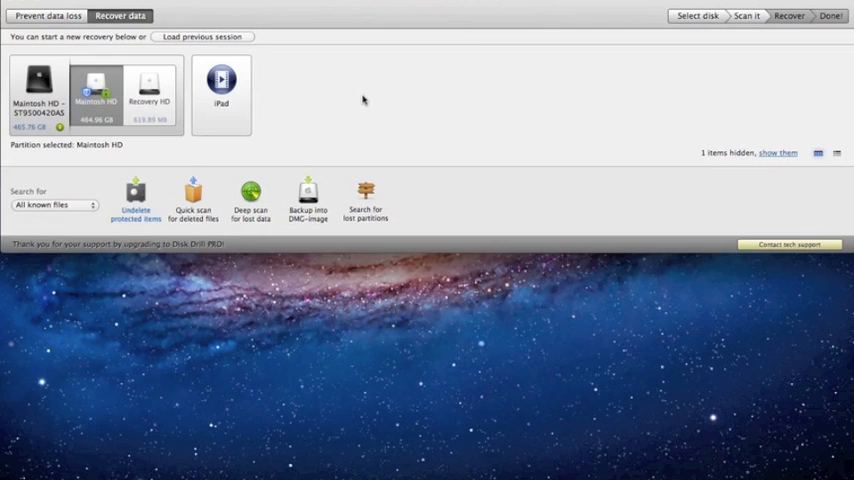
mouse_move(360, 138)
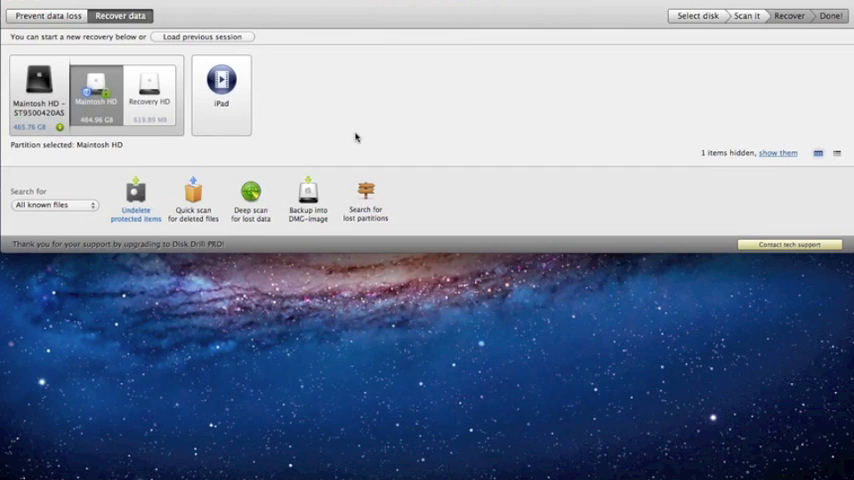
mouse_move(360, 140)
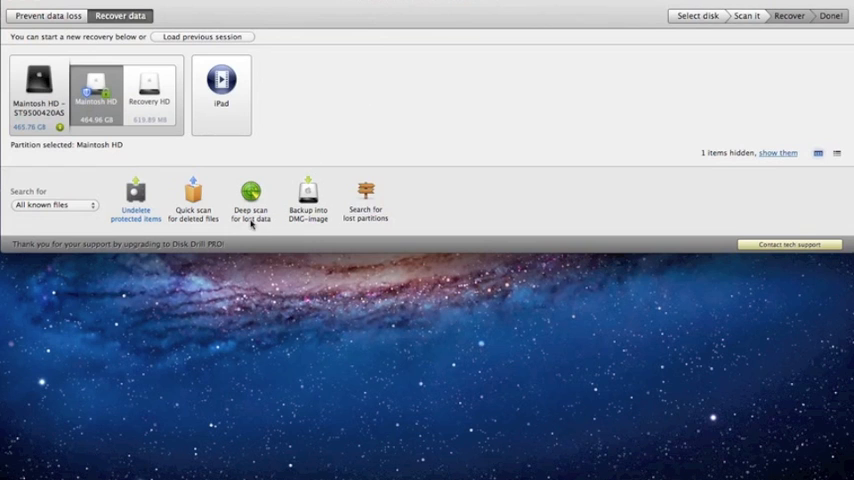
mouse_move(96, 456)
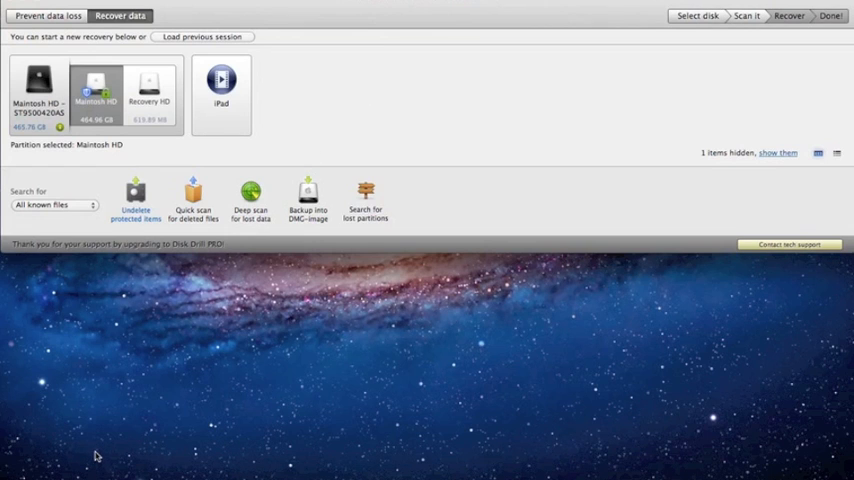